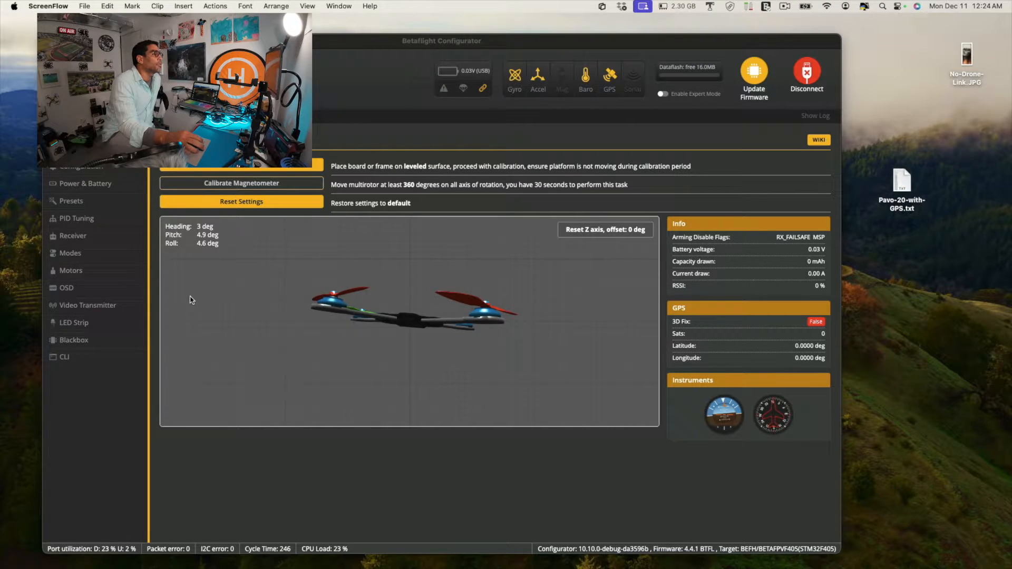
- Switch to the CLI console and run 'dump all' to print the full configuration
{"action": "left_click", "coordinate": [64, 358]}
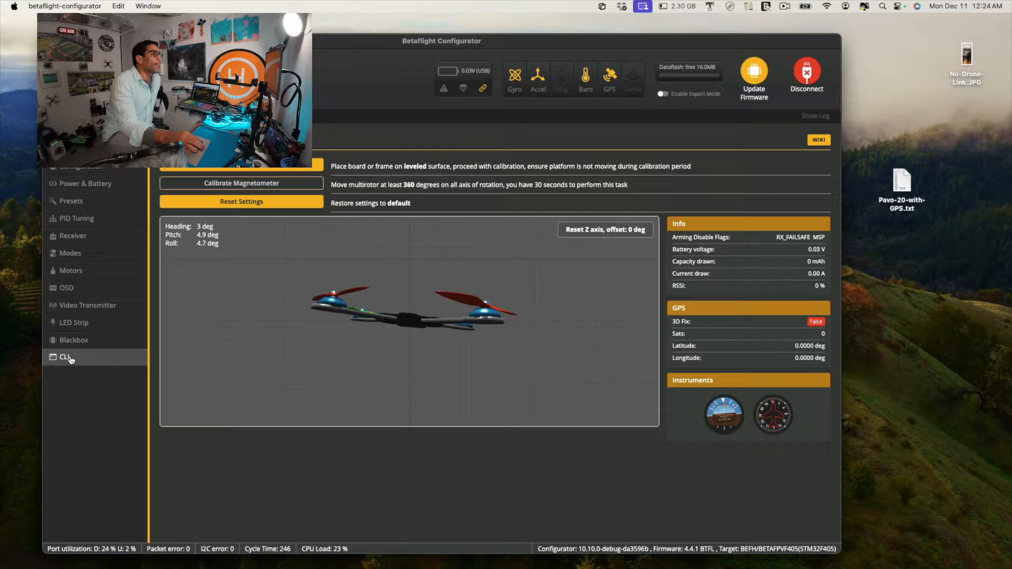
{"action": "left_click", "coordinate": [64, 357]}
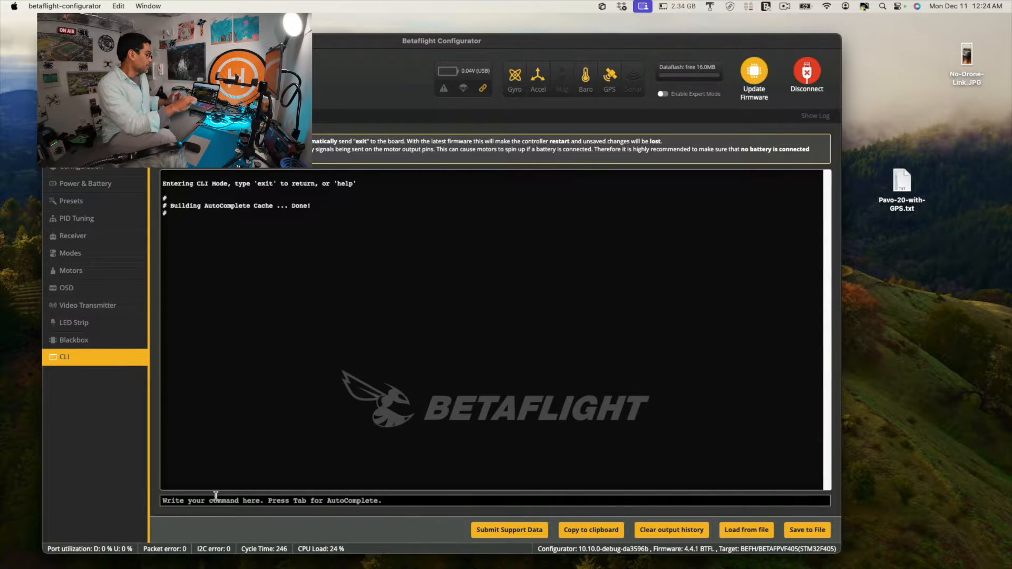
{"action": "type", "text": "dum"}
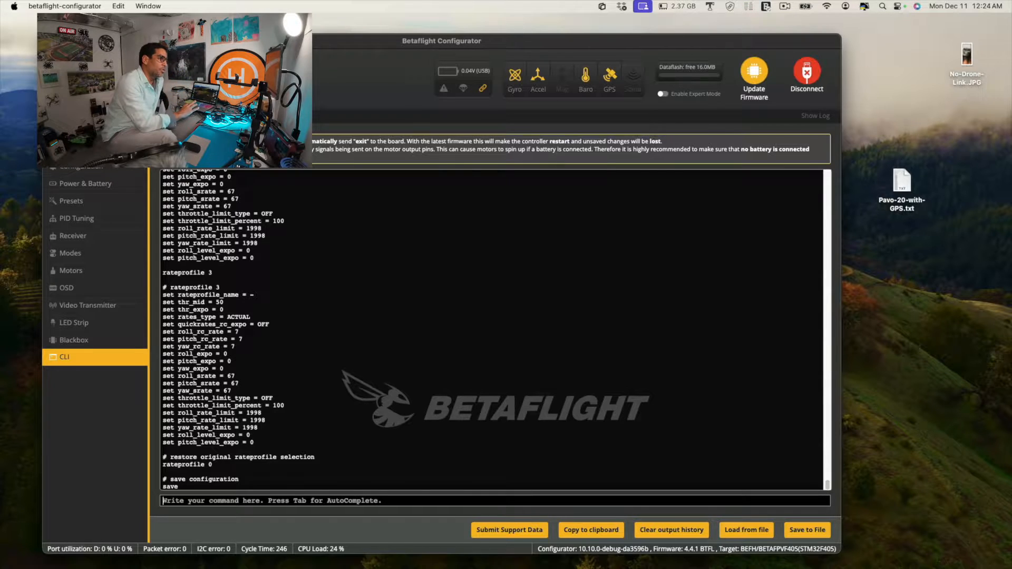
{"action": "mouse_move", "coordinate": [808, 530]}
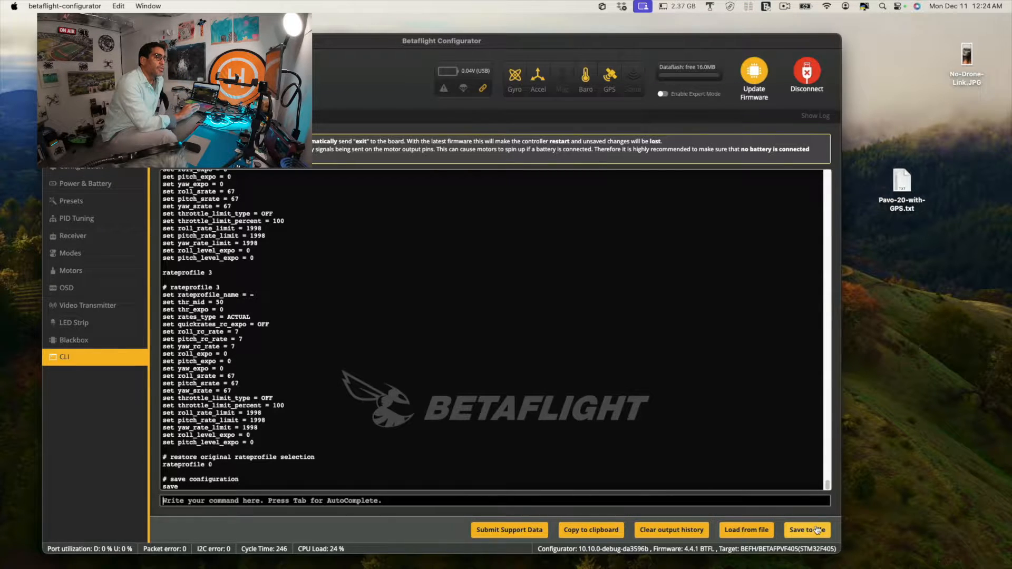
- Save the dump to the Desktop as Pavo-20-with-GPS.txt, overwriting the existing file
{"action": "left_click", "coordinate": [806, 530]}
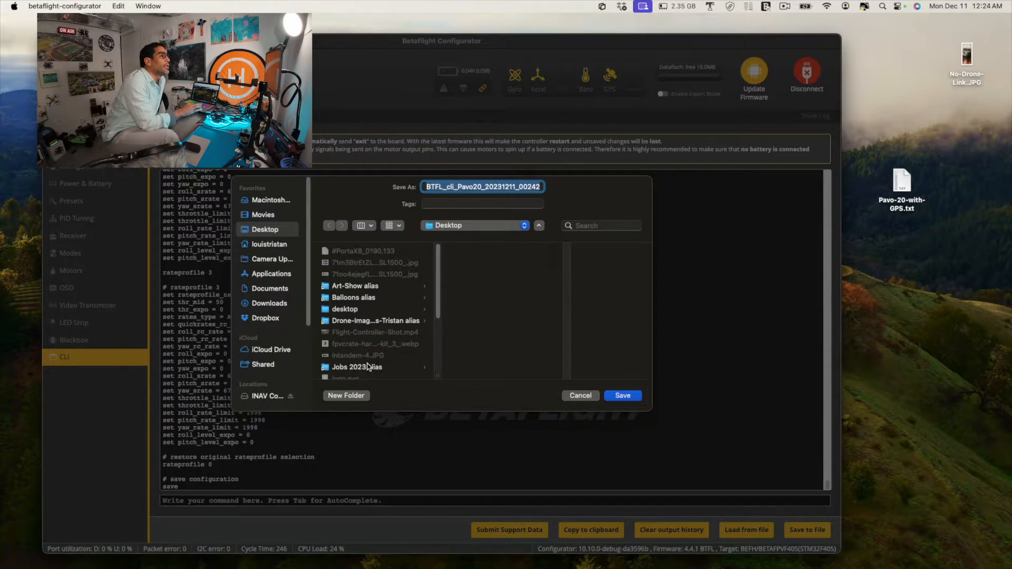
{"action": "scroll", "scroll_direction": "down", "scroll_amount": 3}
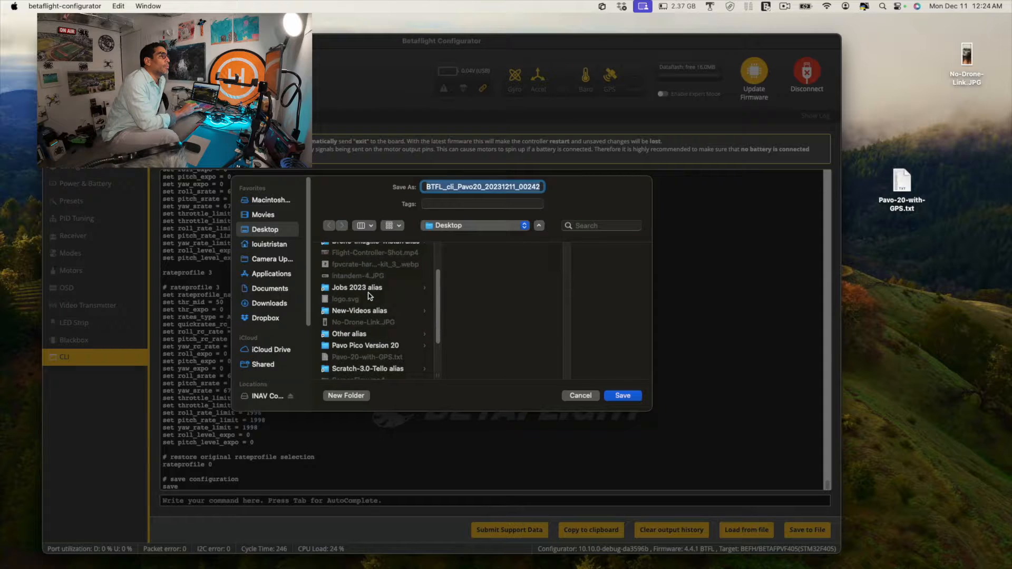
{"action": "scroll", "scroll_direction": "down", "scroll_amount": 3}
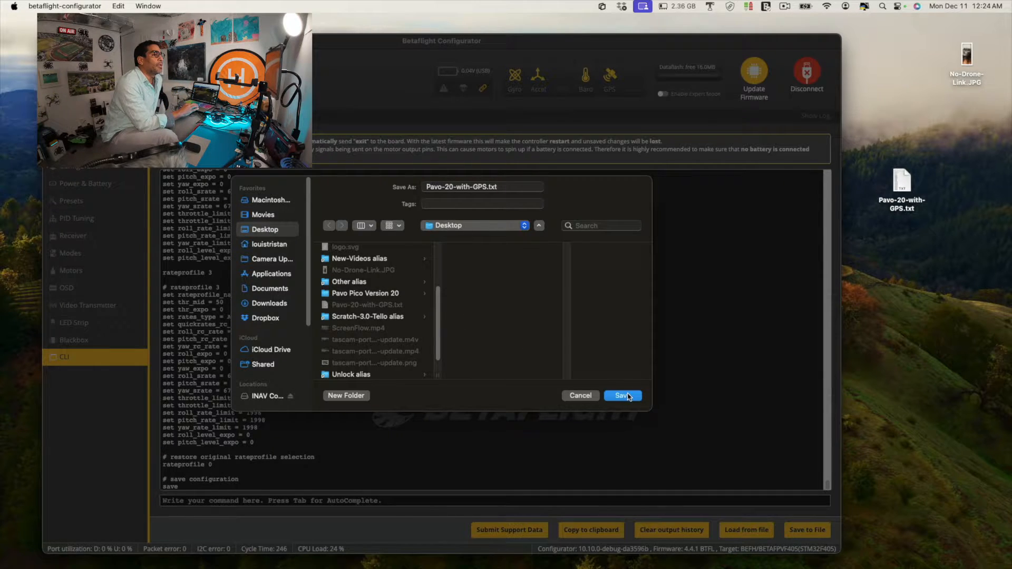
{"action": "left_click", "coordinate": [622, 395]}
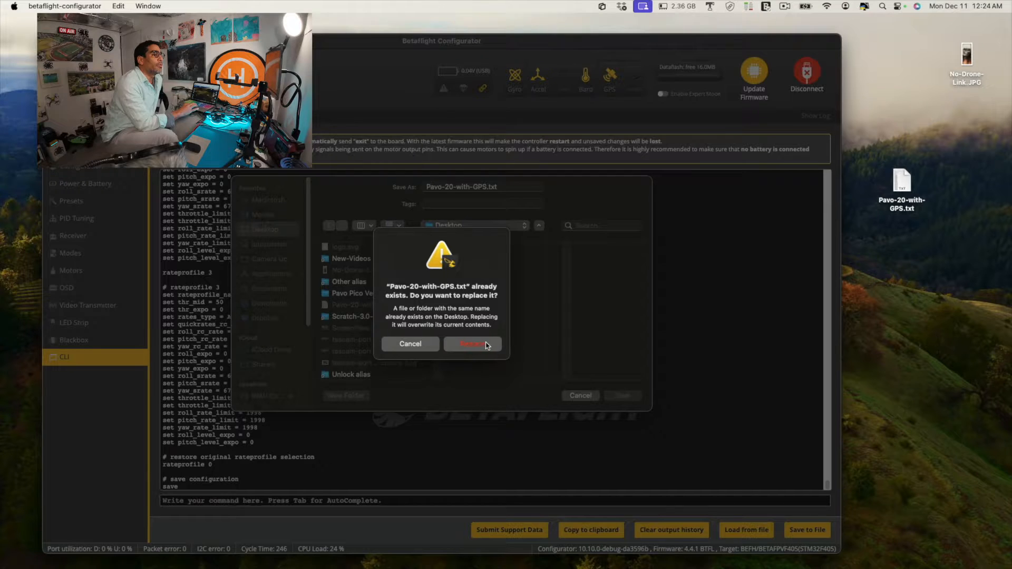
{"action": "left_click", "coordinate": [471, 343]}
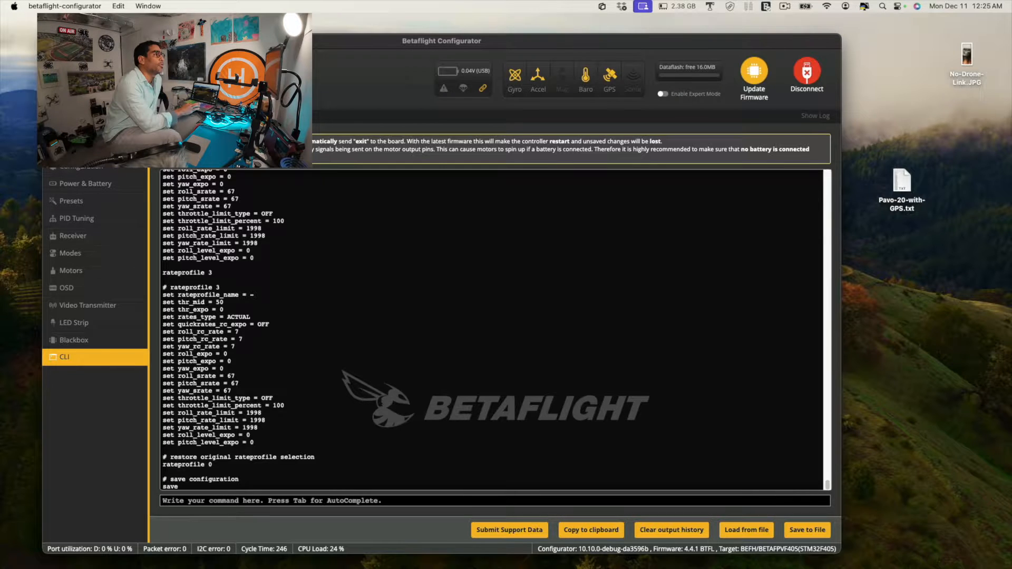
{"action": "mouse_move", "coordinate": [632, 157]}
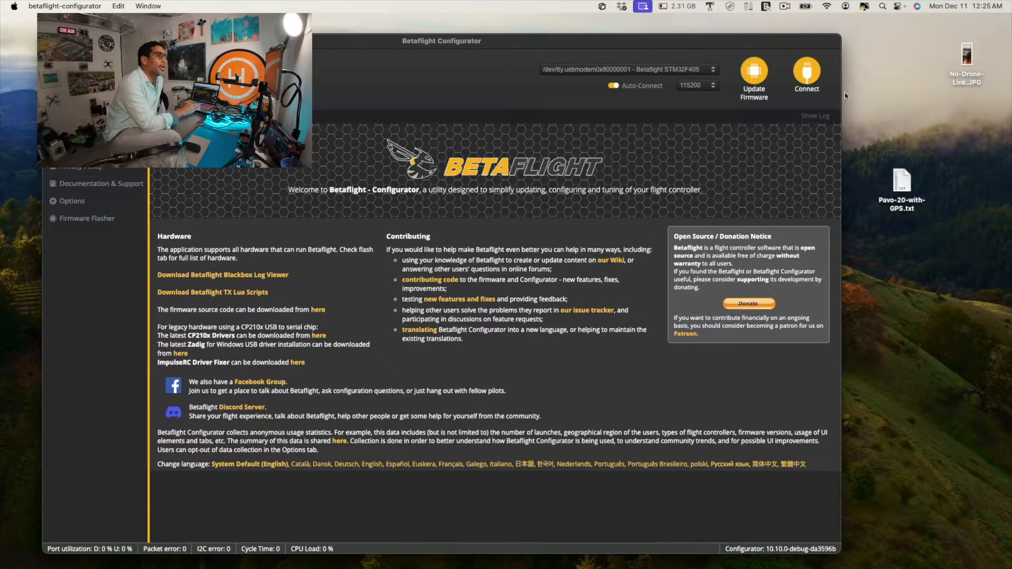
{"action": "mouse_move", "coordinate": [931, 176]}
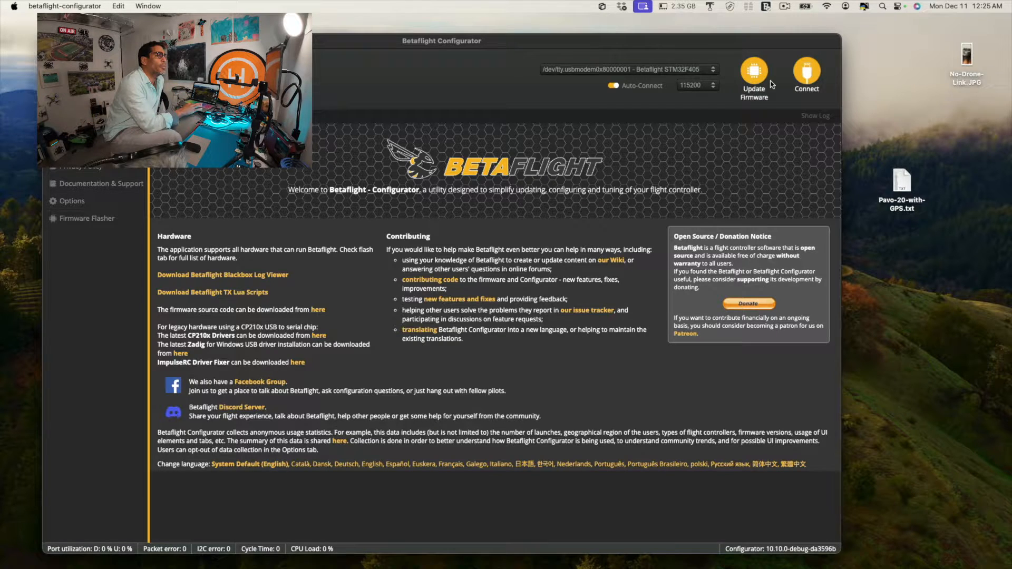
- Reconnect to the flight controller and bring up a fresh, empty CLI prompt
{"action": "left_click", "coordinate": [805, 74]}
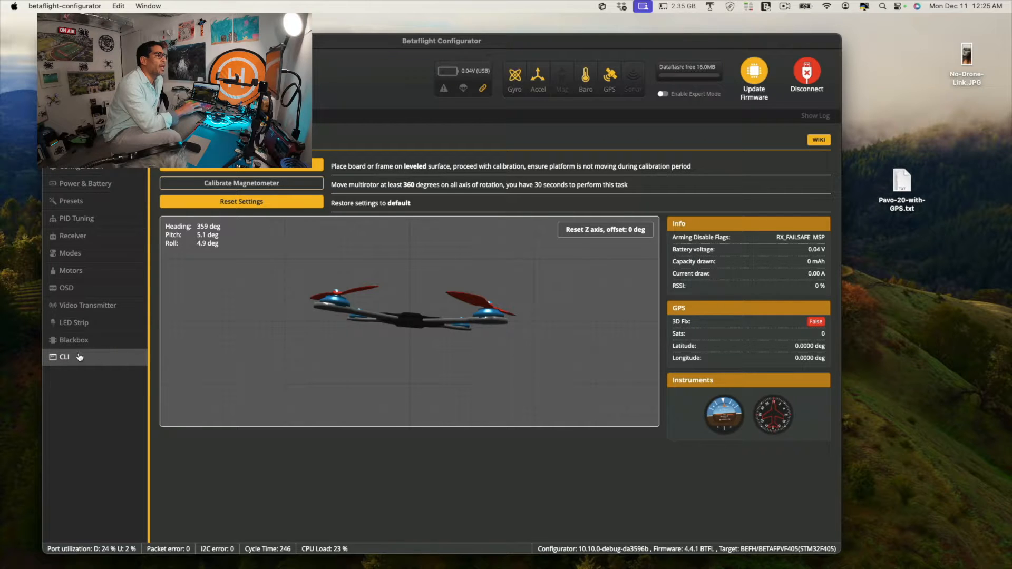
{"action": "left_click", "coordinate": [64, 356]}
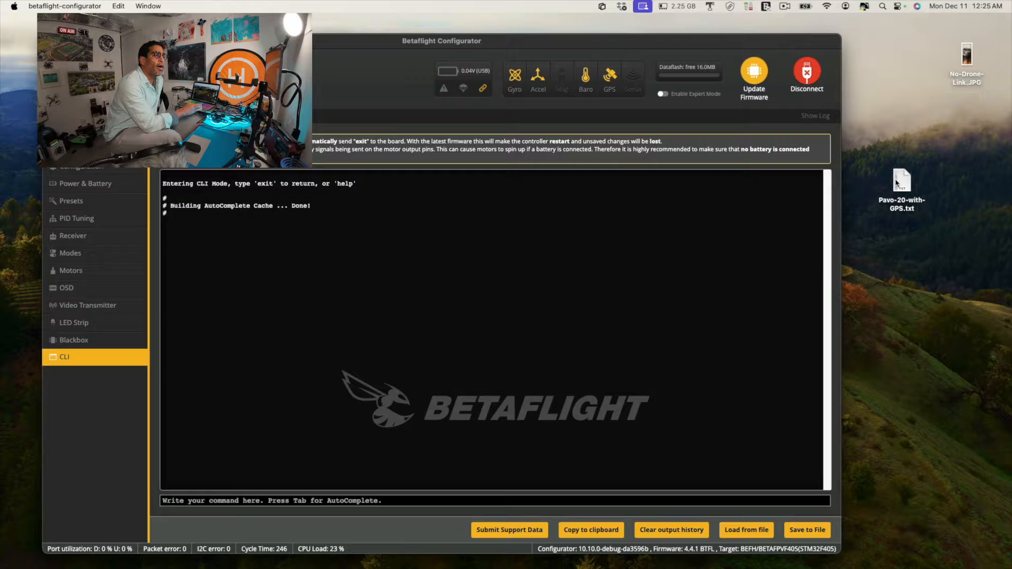
- Open Pavo-20-with-GPS.txt in TextEdit, select its entire text and copy it
{"action": "double_click", "coordinate": [901, 184]}
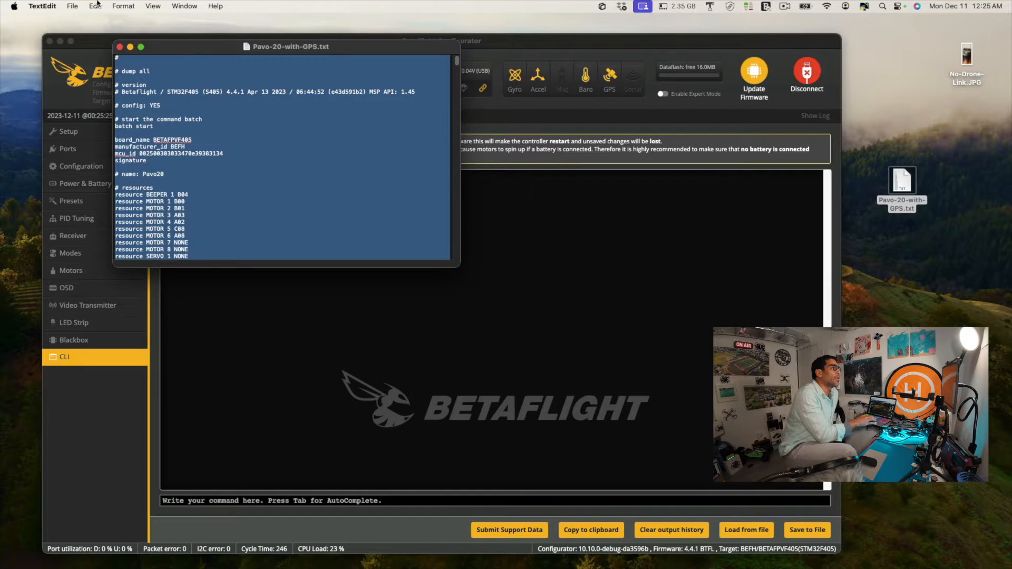
{"action": "left_click", "coordinate": [95, 6]}
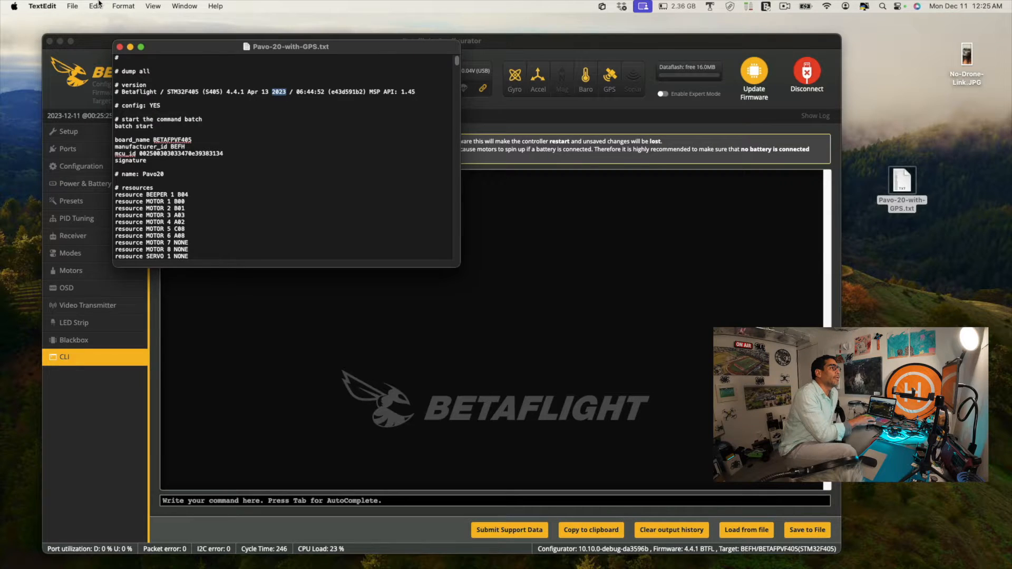
{"action": "left_click", "coordinate": [95, 6]}
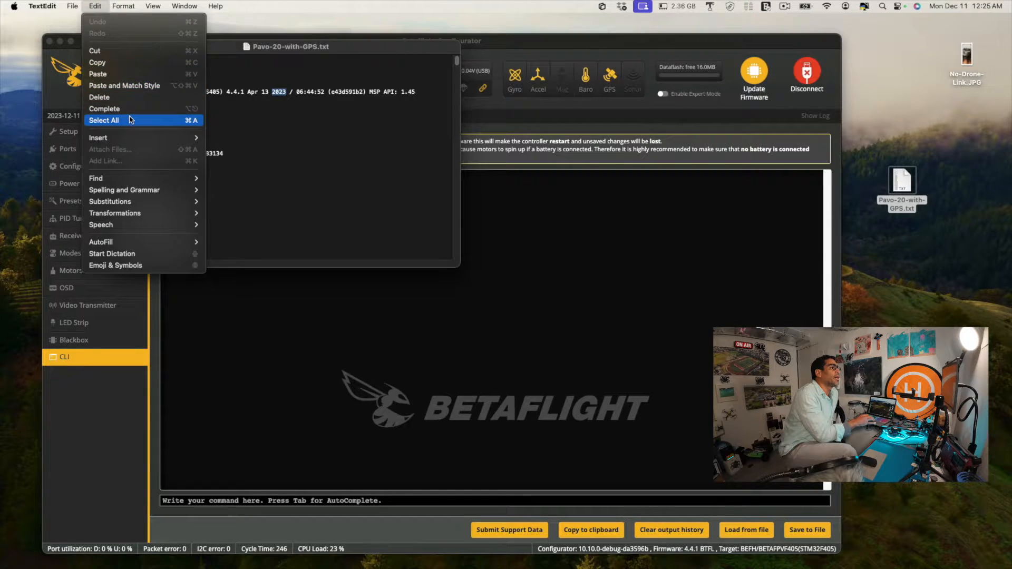
{"action": "left_click", "coordinate": [104, 120]}
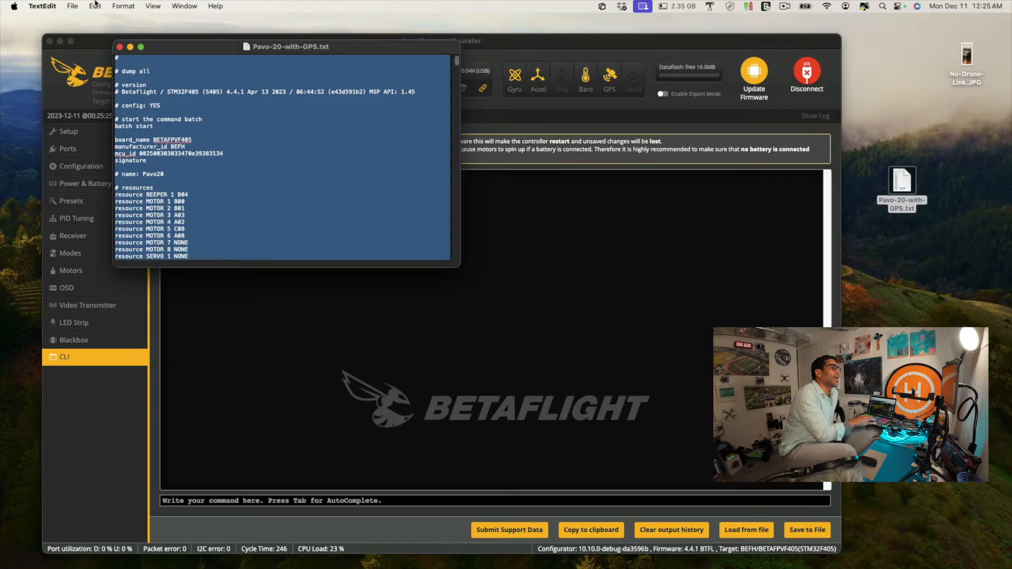
{"action": "left_click", "coordinate": [95, 6]}
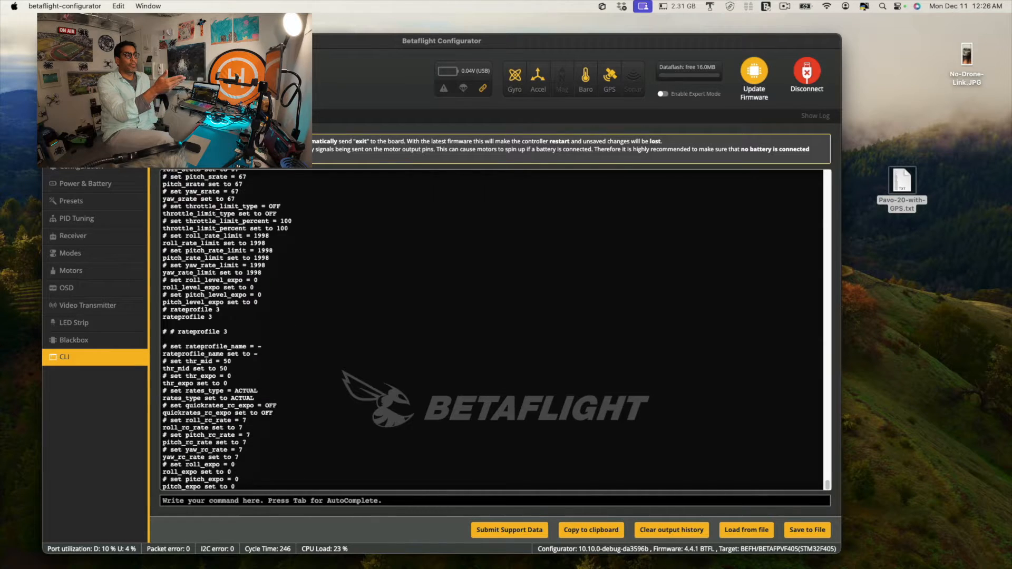
- Reconnect to the flight controller after it reboots with the pasted settings applied
{"action": "left_click", "coordinate": [806, 74]}
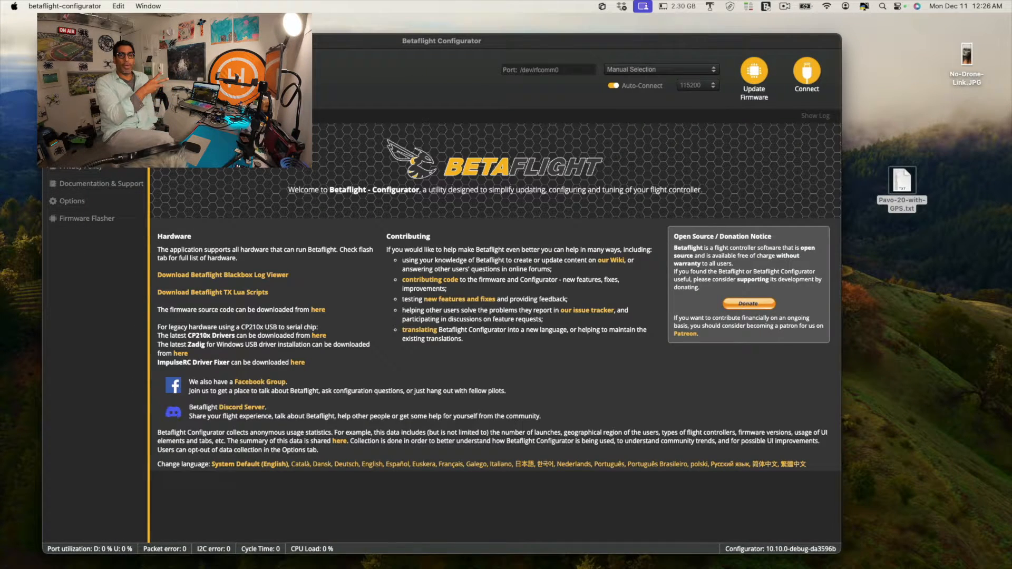
{"action": "left_click", "coordinate": [807, 73]}
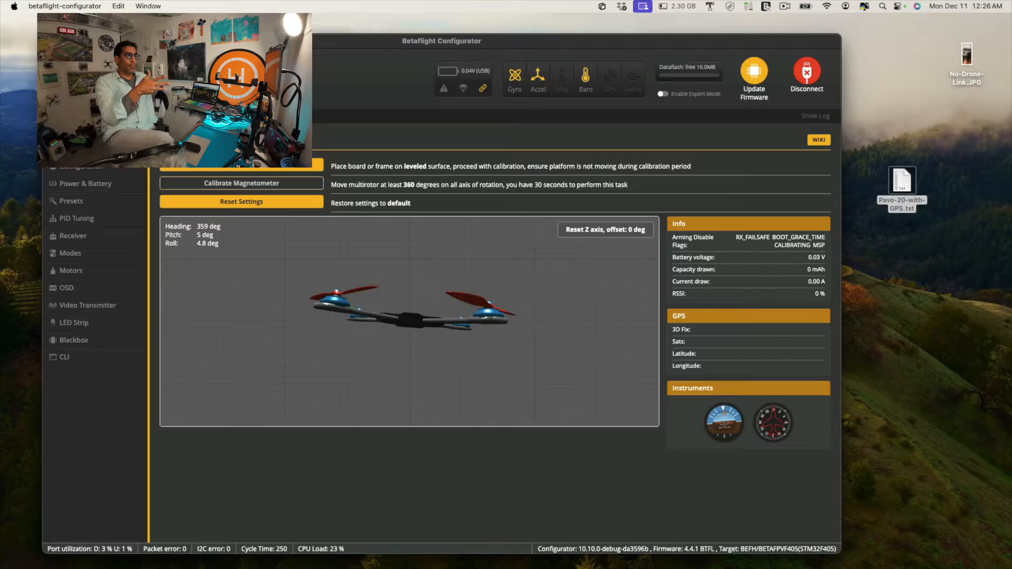